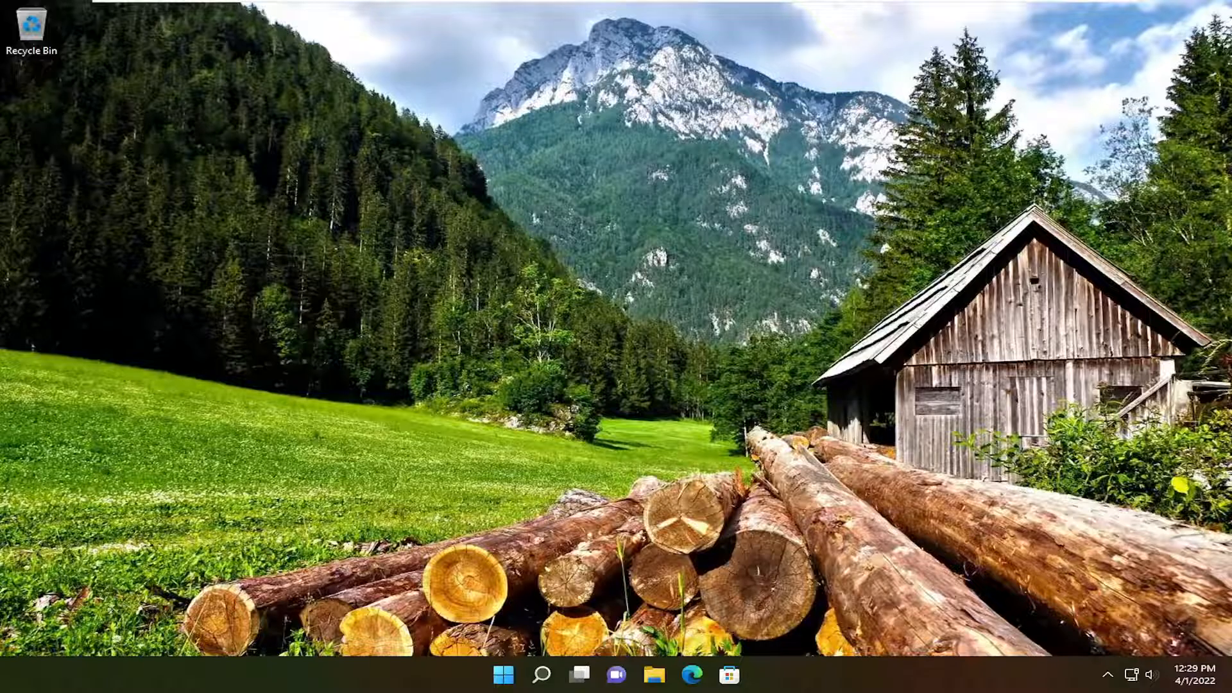
mouse_move(456, 253)
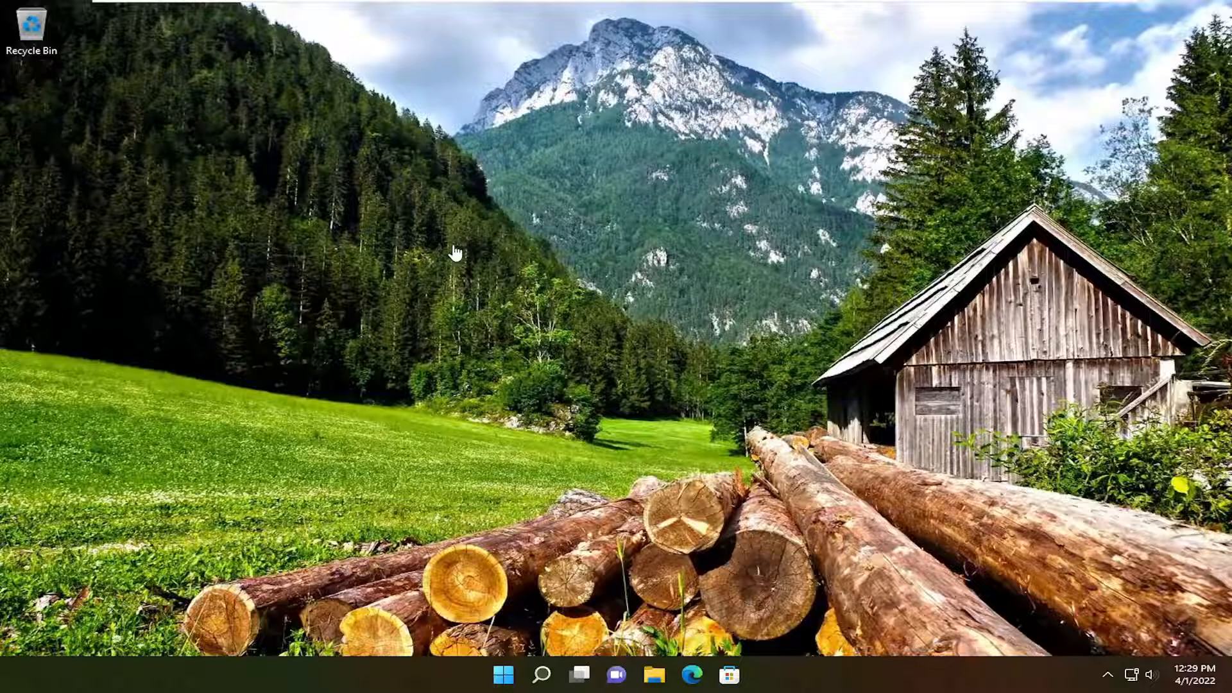
mouse_move(357, 165)
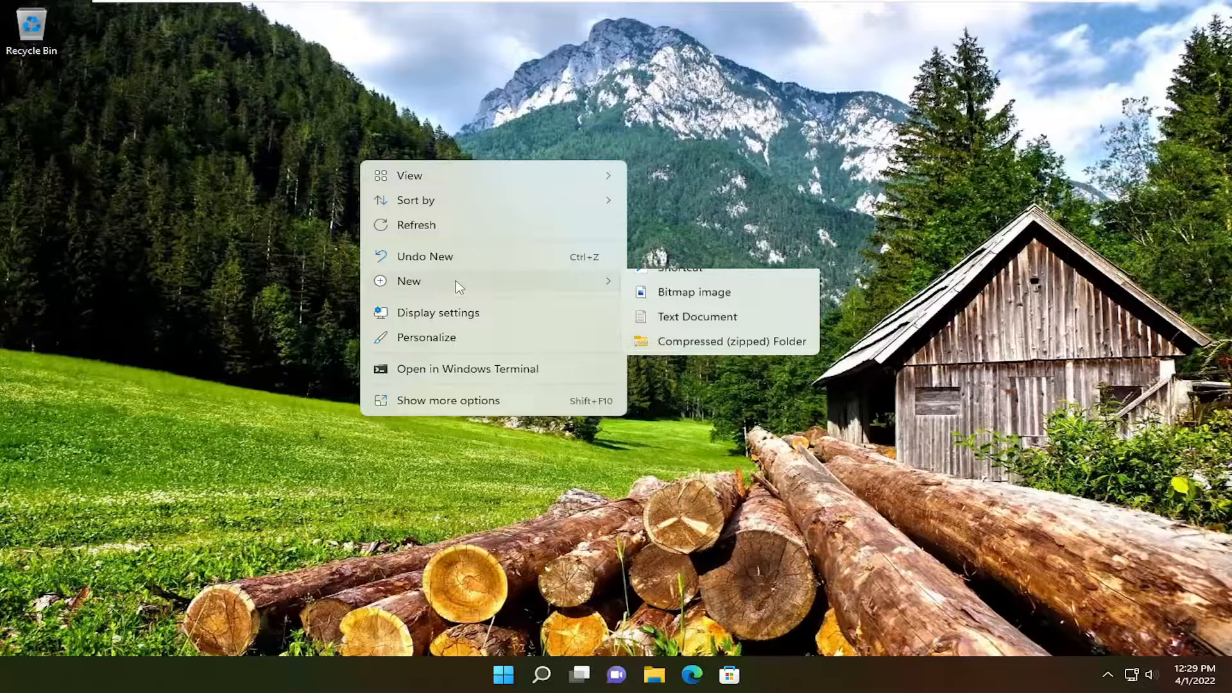
- Start the Create Shortcut wizard from the desktop's New > Shortcut menu
click(680, 269)
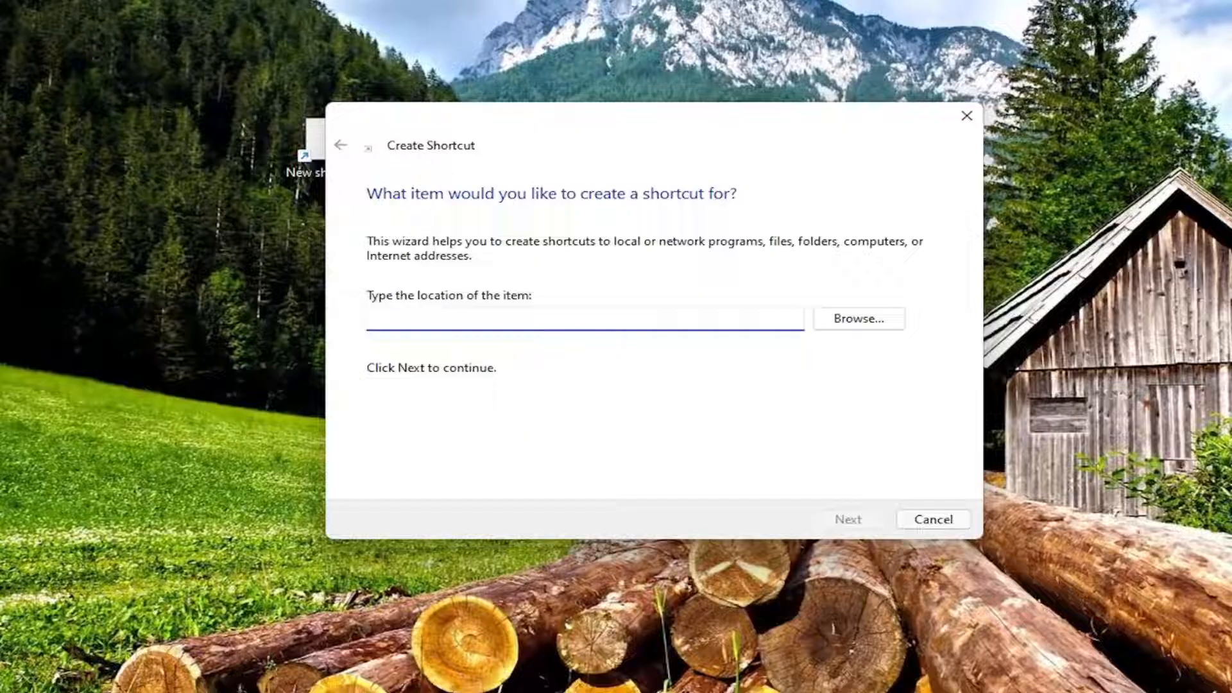
- Target the shortcut at the Music folder and finish it with the name Music
click(857, 319)
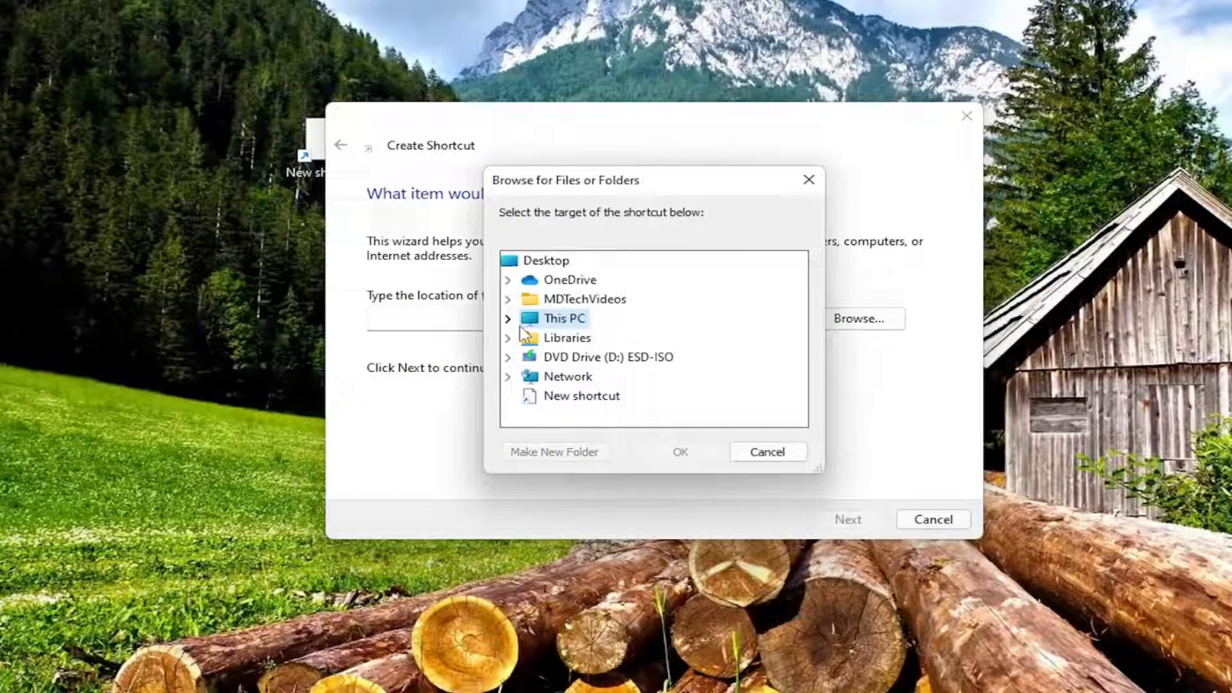
mouse_move(547, 395)
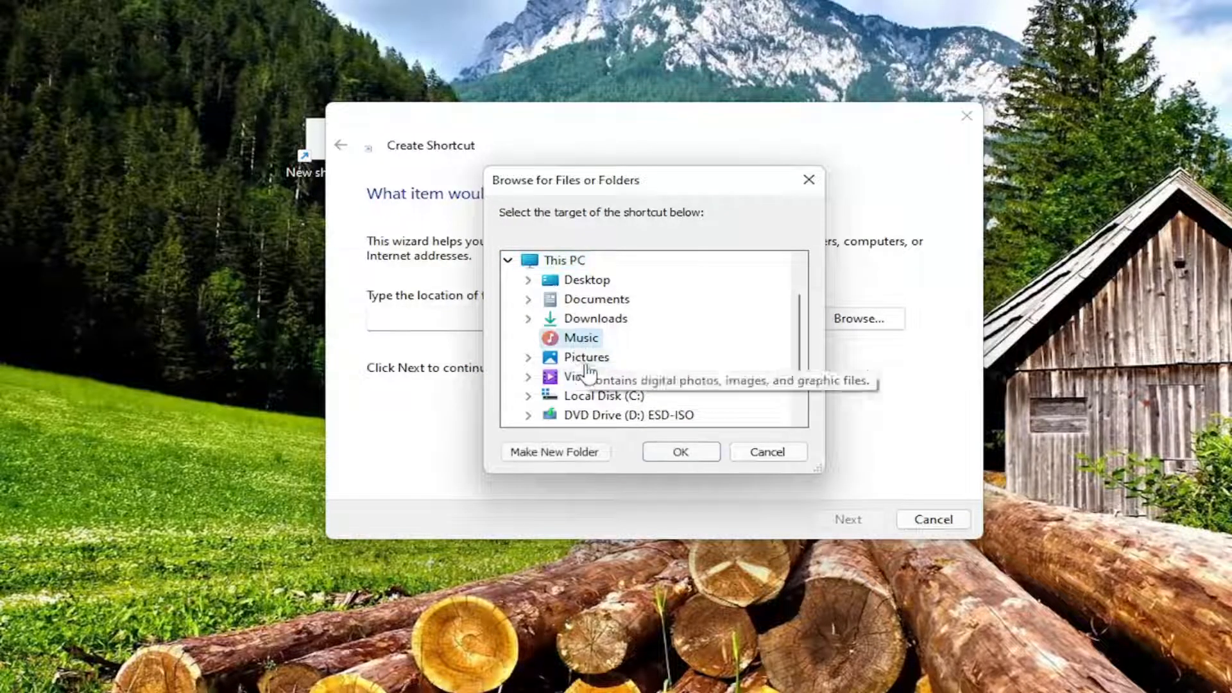
click(680, 451)
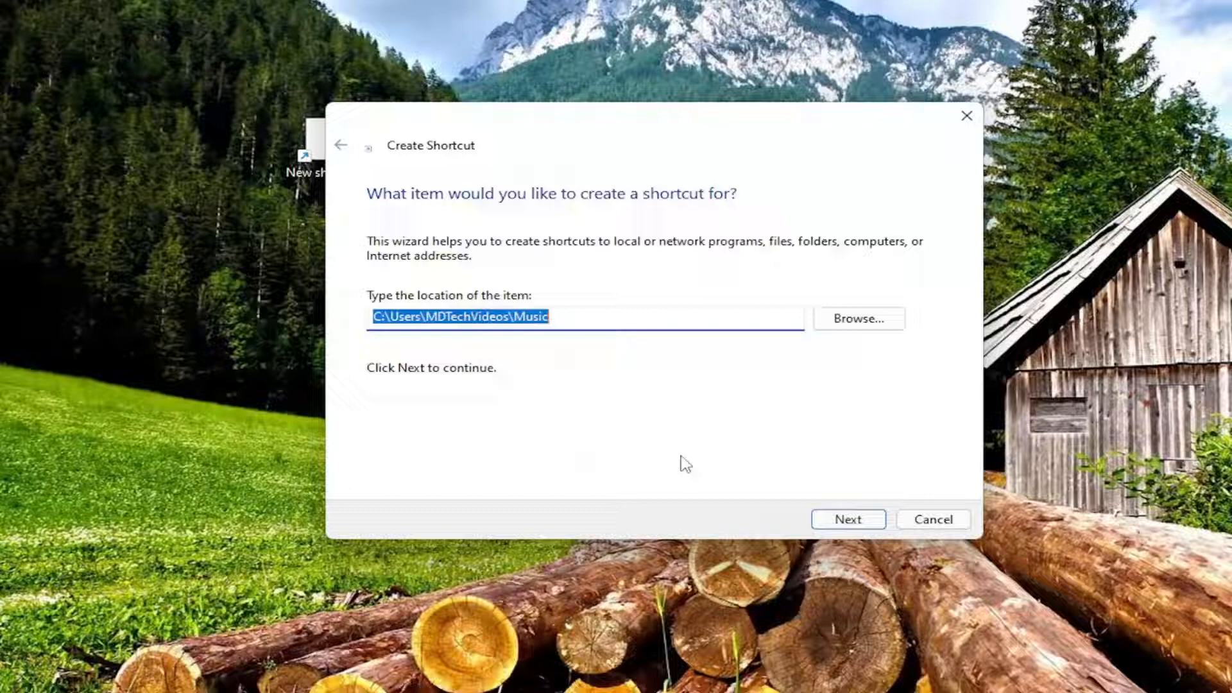
click(847, 519)
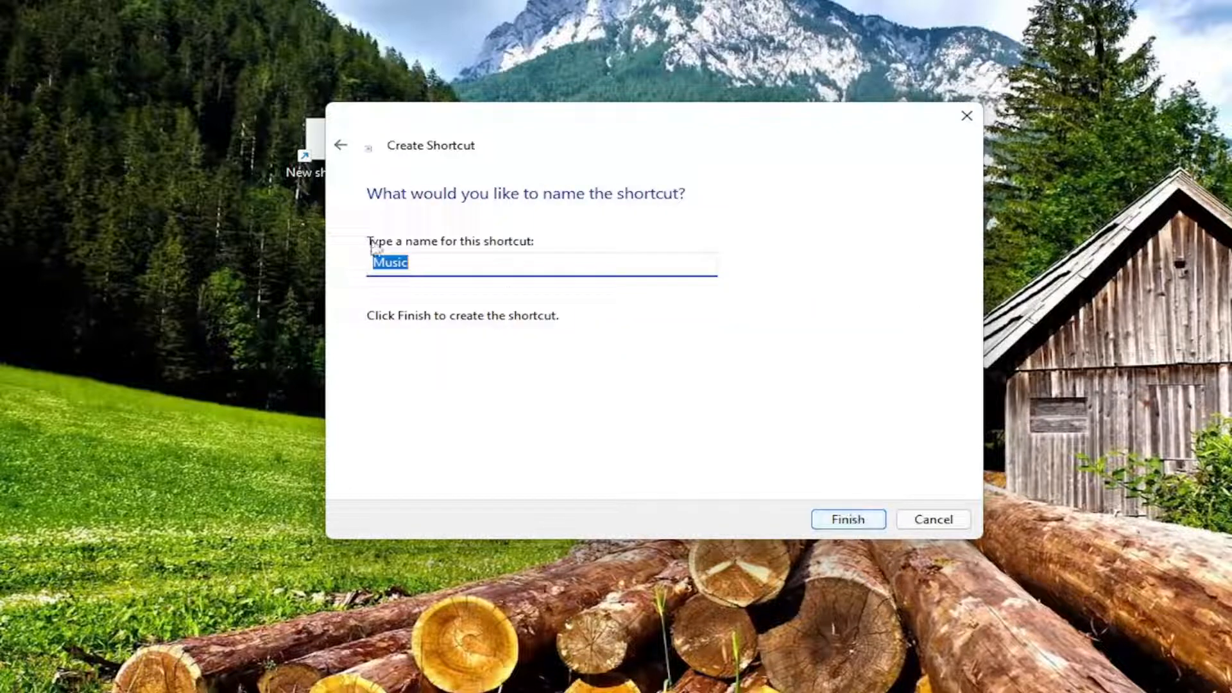
click(847, 519)
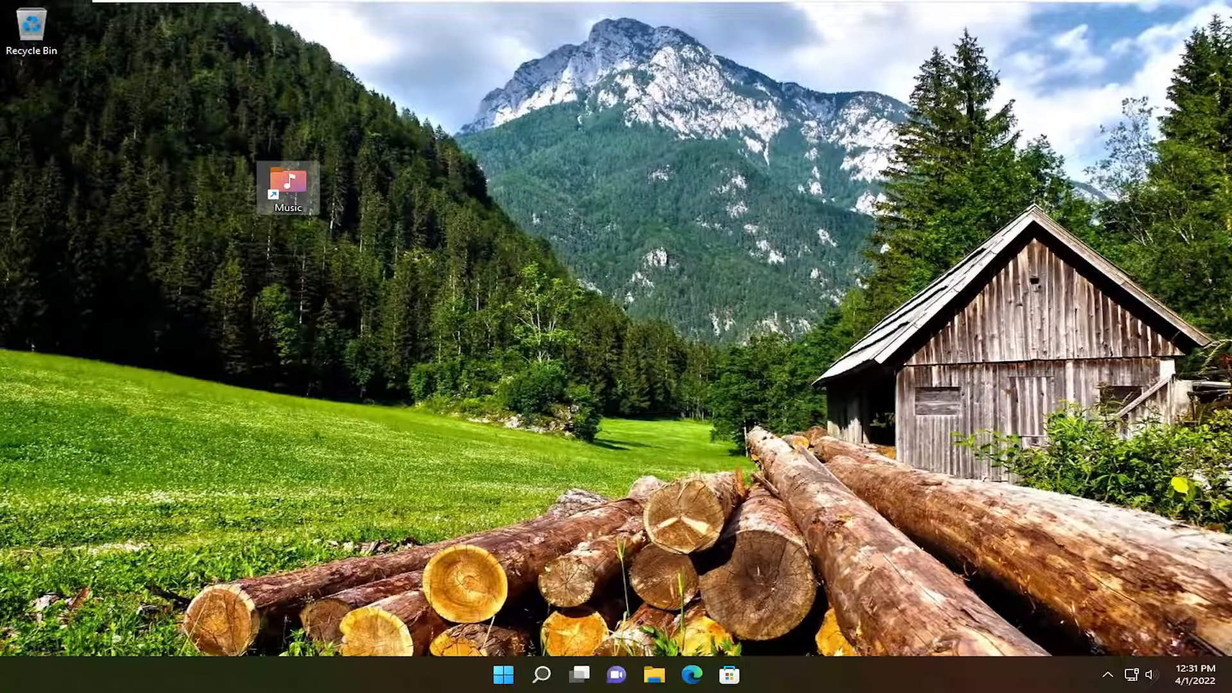